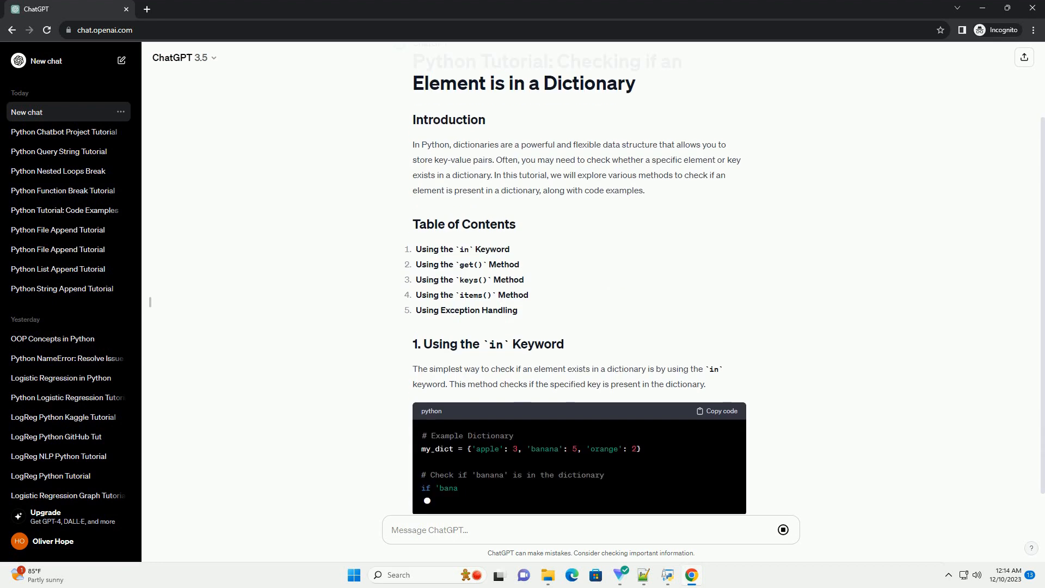
{"action": "scroll", "scroll_direction": "down", "scroll_amount": 3}
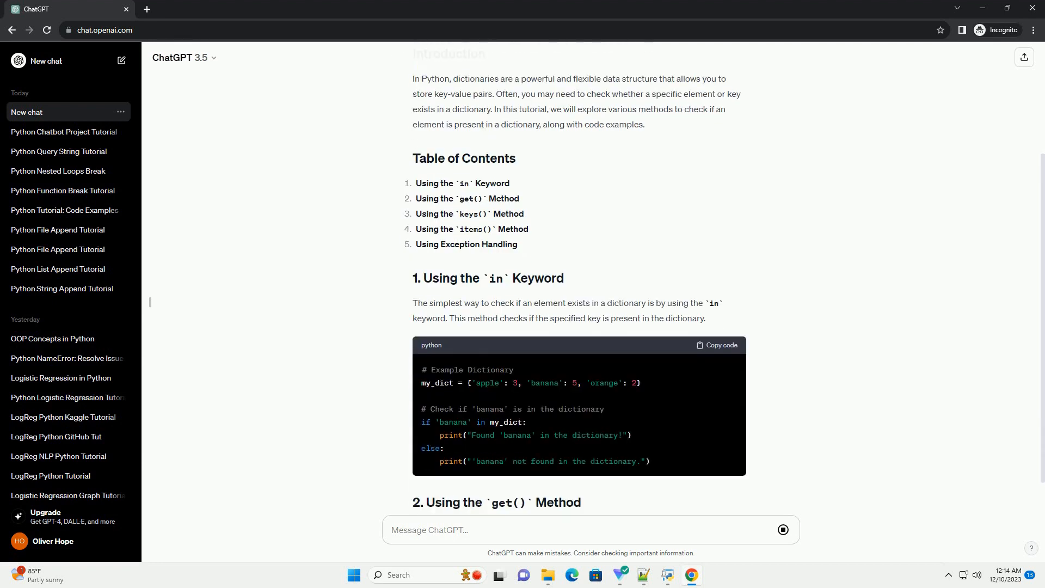
{"action": "scroll", "scroll_direction": "down", "scroll_amount": 3}
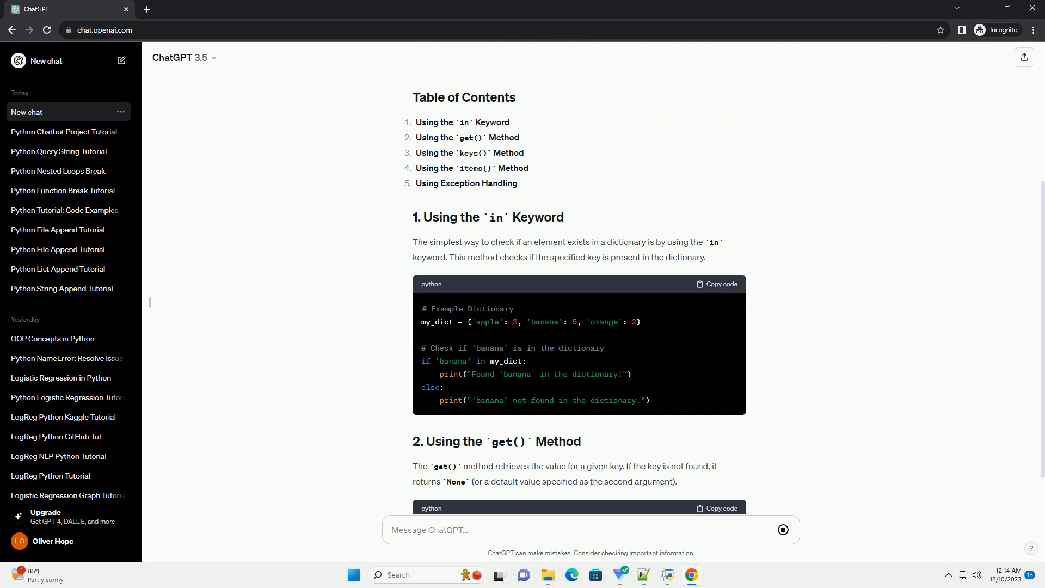
{"action": "scroll", "scroll_direction": "down", "scroll_amount": 3}
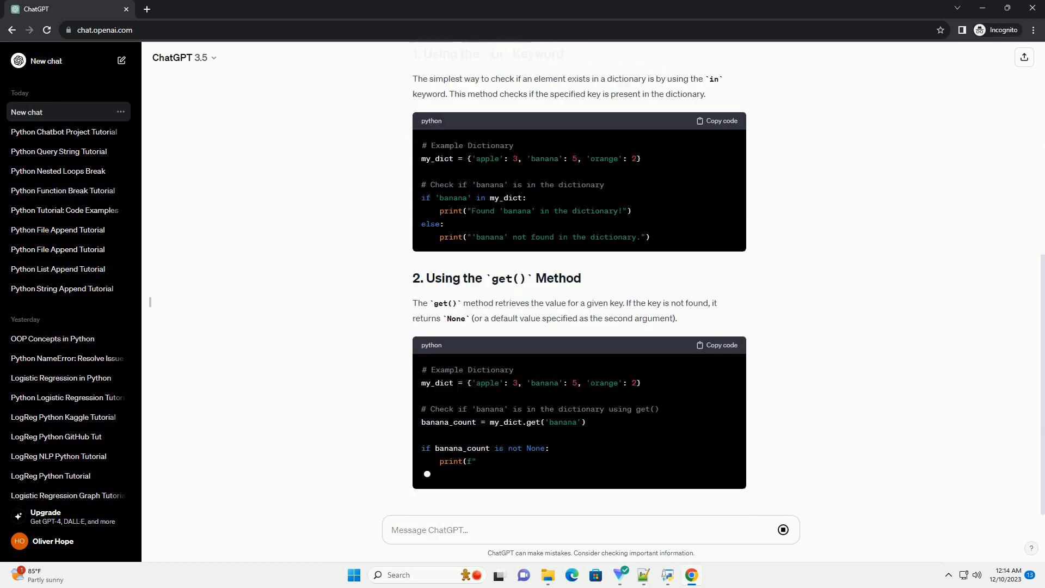
{"action": "scroll", "scroll_direction": "down", "scroll_amount": 3}
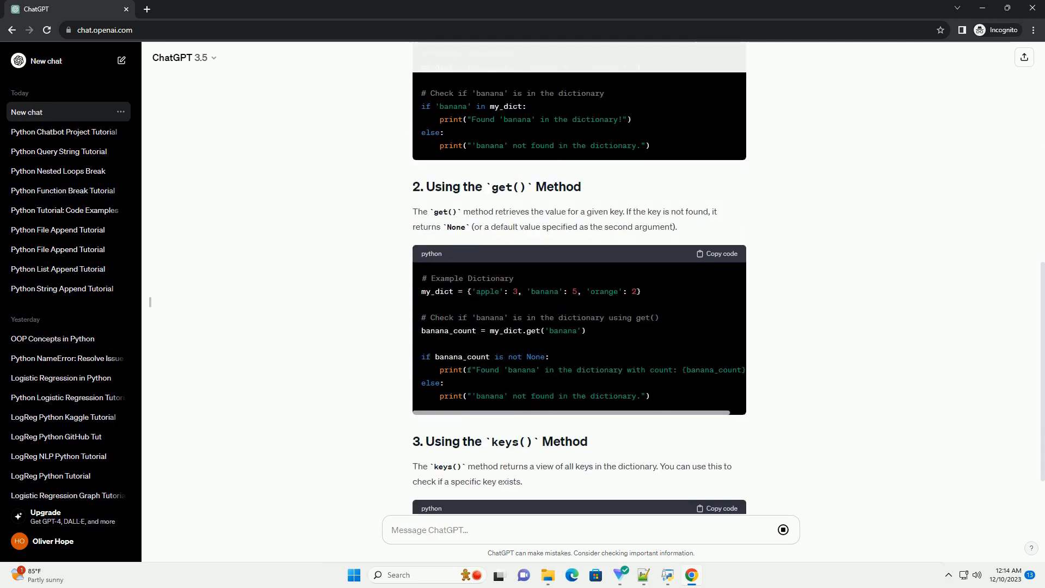
{"action": "scroll", "scroll_direction": "down", "scroll_amount": 3}
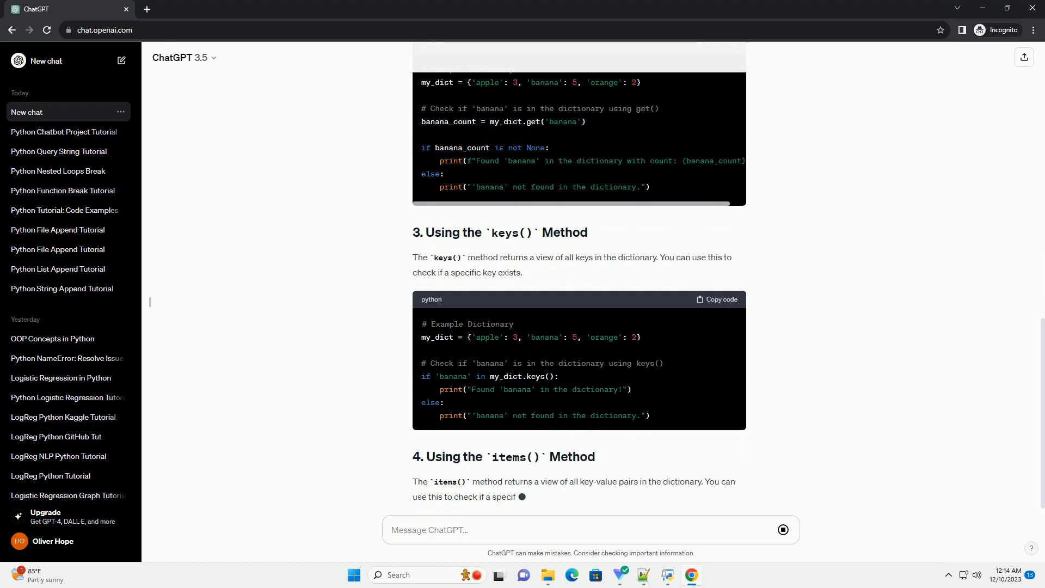
{"action": "scroll", "scroll_direction": "down", "scroll_amount": 3}
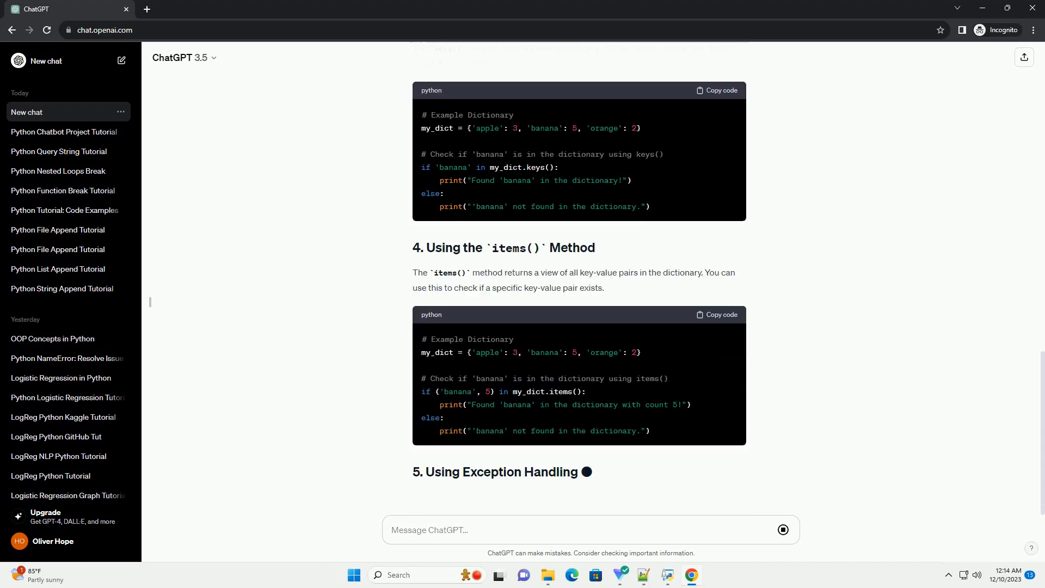
{"action": "scroll", "scroll_direction": "down", "scroll_amount": 3}
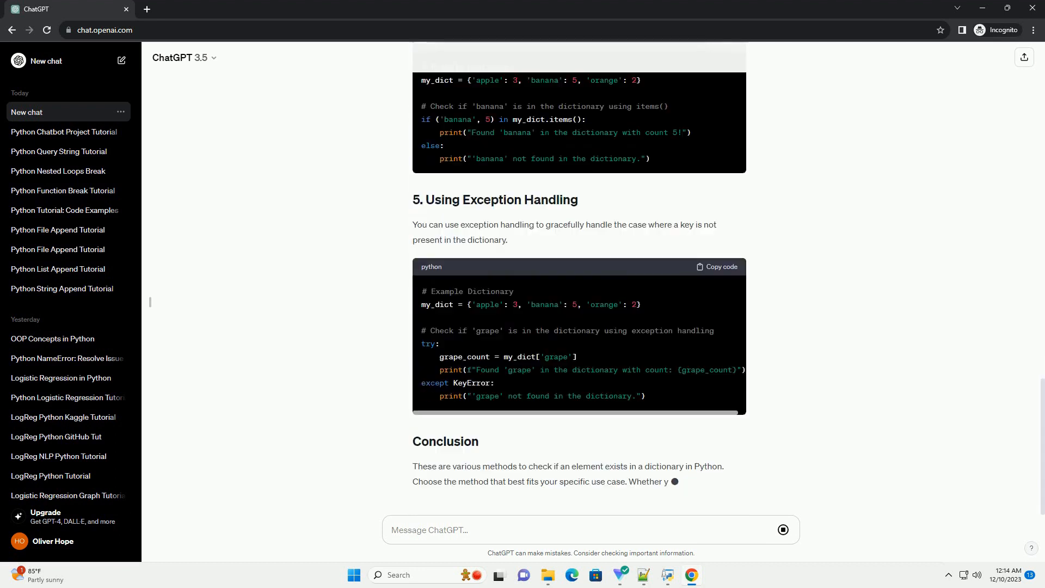